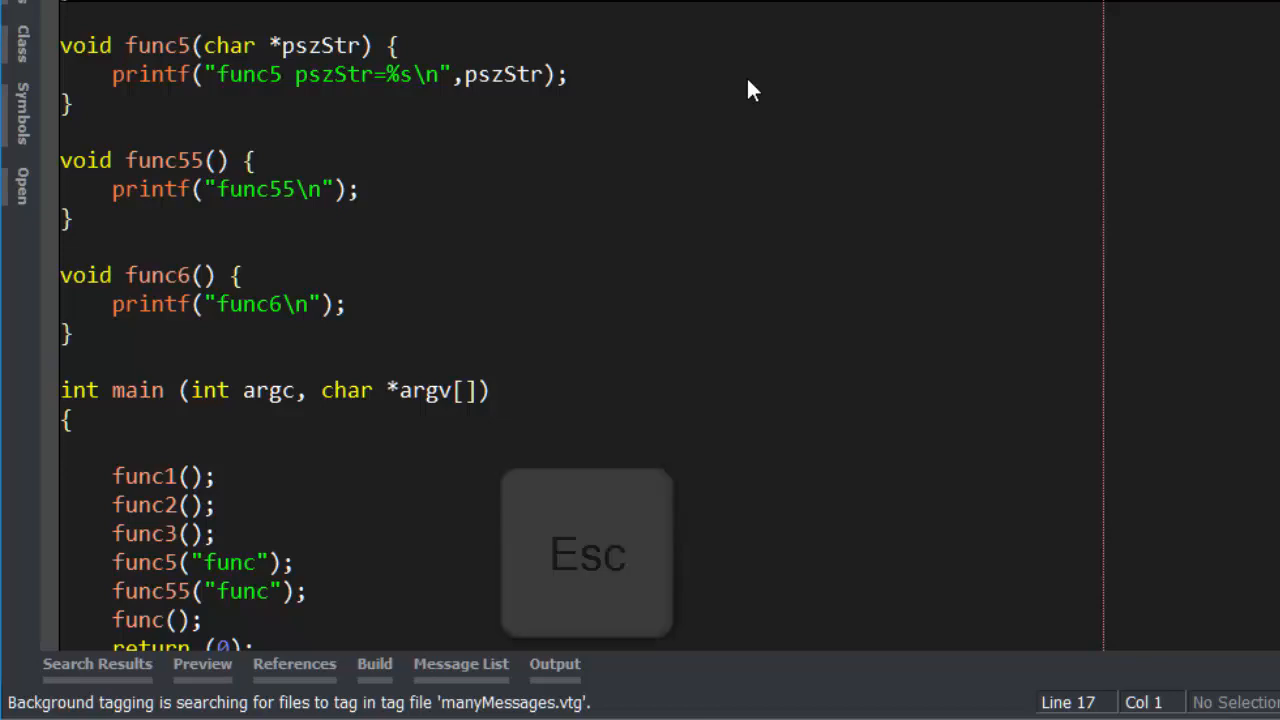
Step: Dismiss the status message and begin a / search command on the command line
{"action": "key", "text": "Escape"}
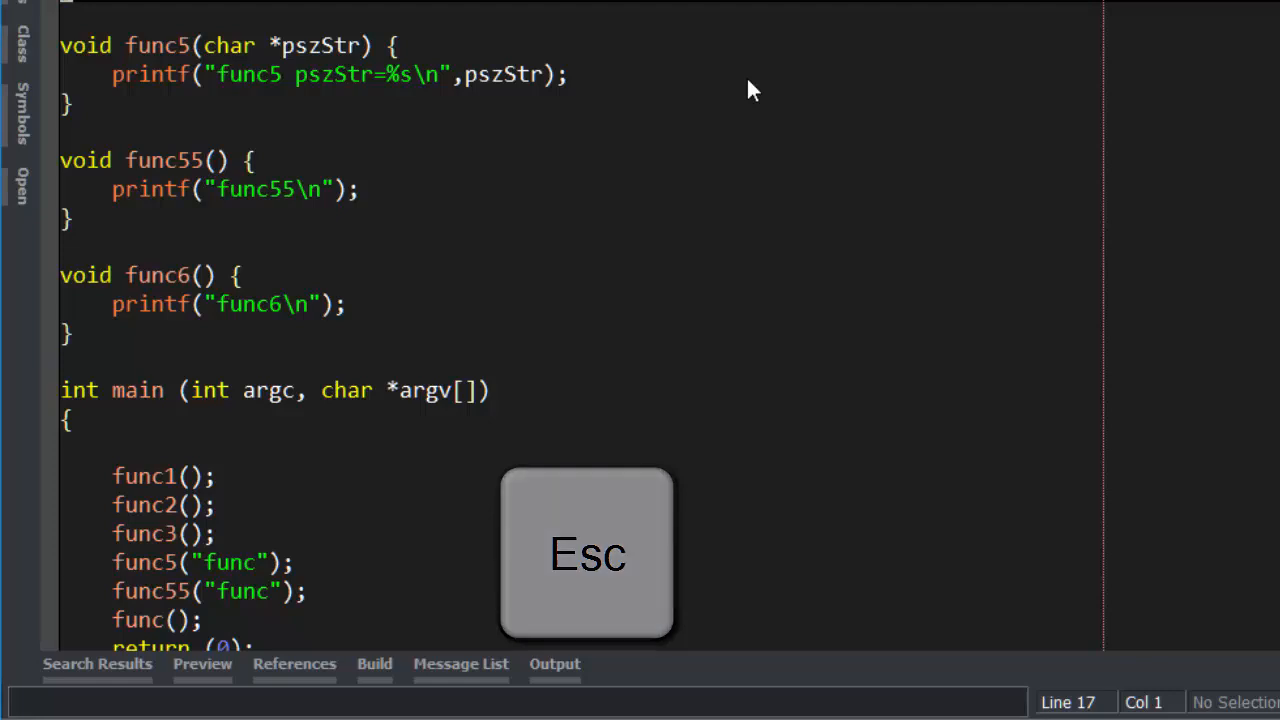
{"action": "key", "text": "Escape"}
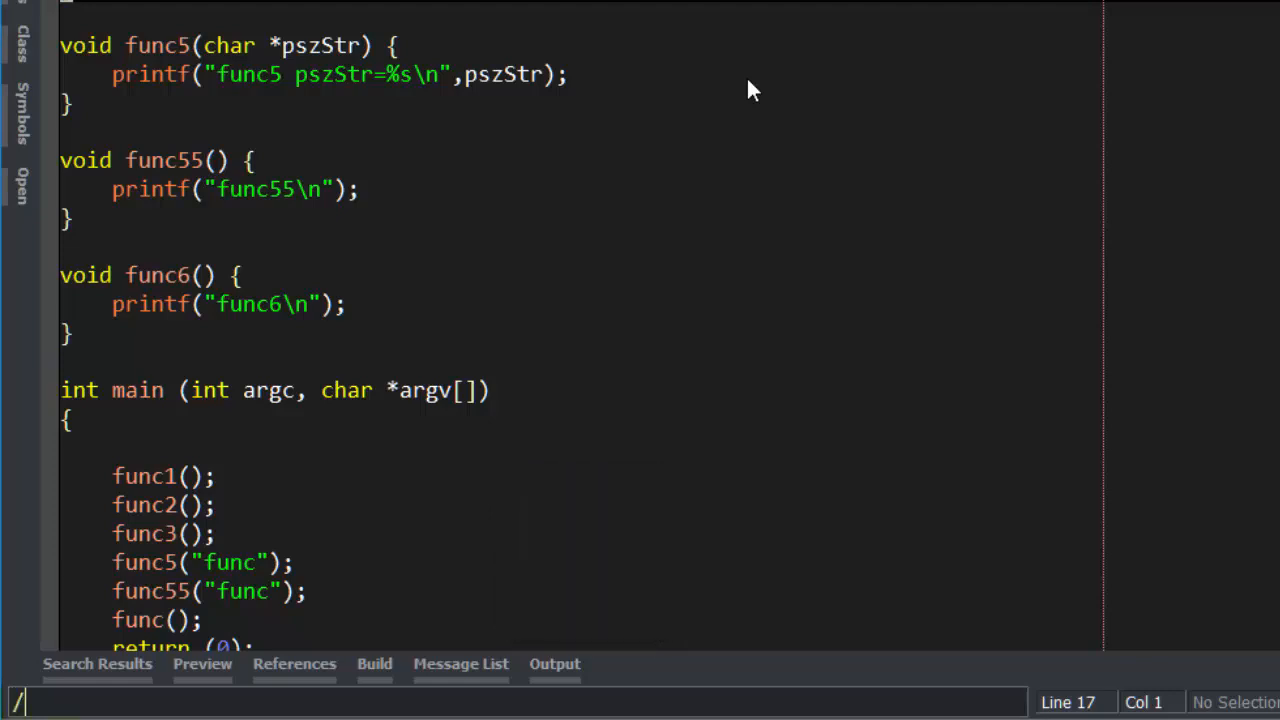
Step: Search forward for 'func', jumping to the match in the func5 definition
{"action": "type", "text": "func"}
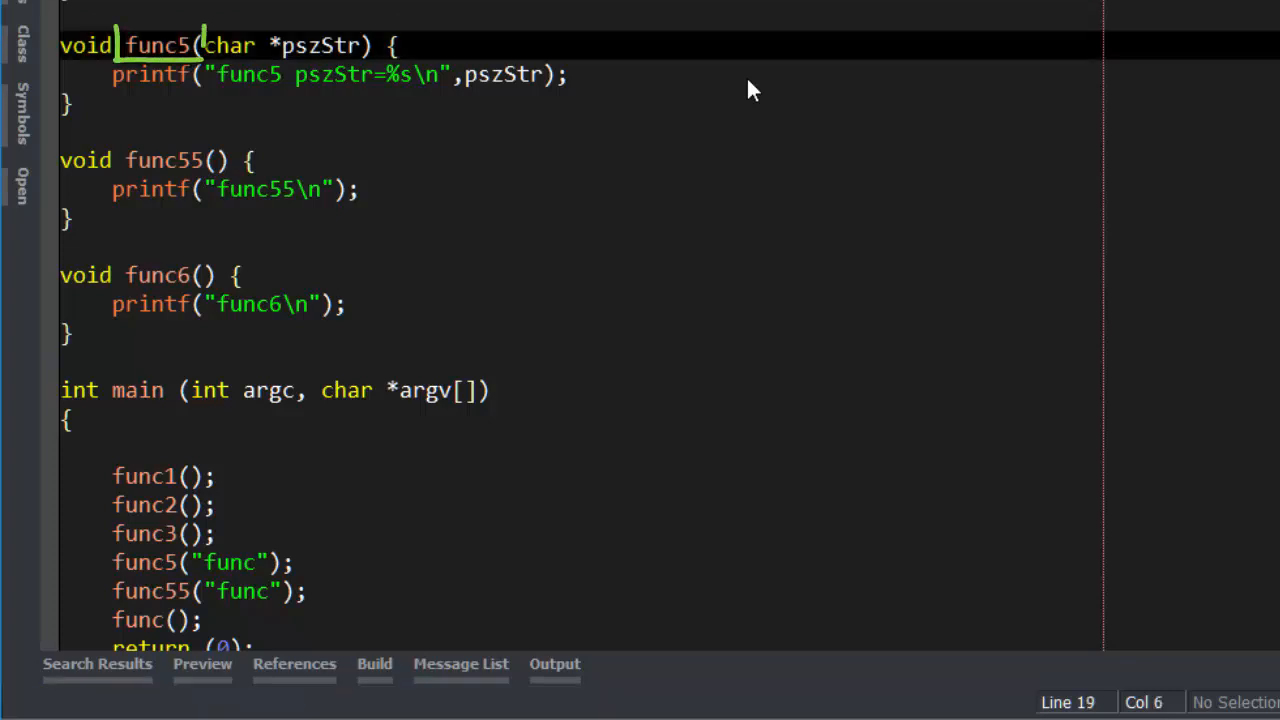
{"action": "double_click", "coordinate": [158, 44]}
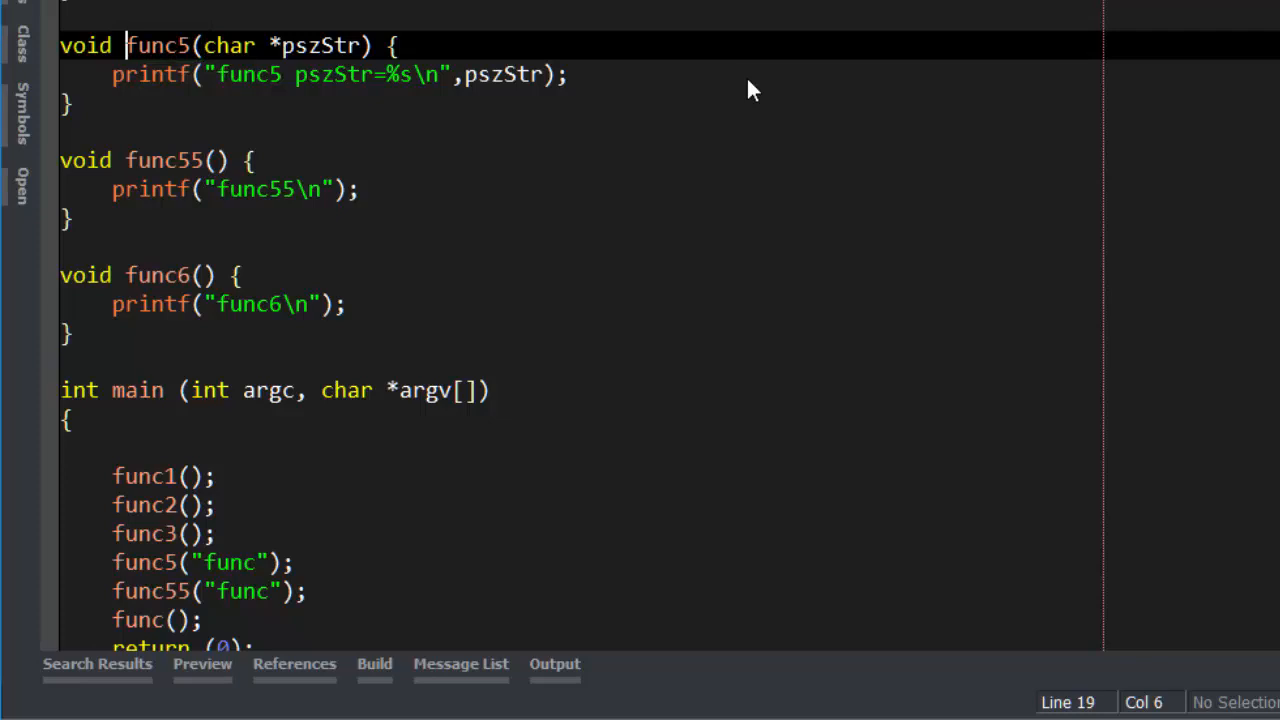
Step: Repeat the case-insensitive find for 'func' three times with Ctrl+G
{"action": "key", "text": "ctrl+g"}
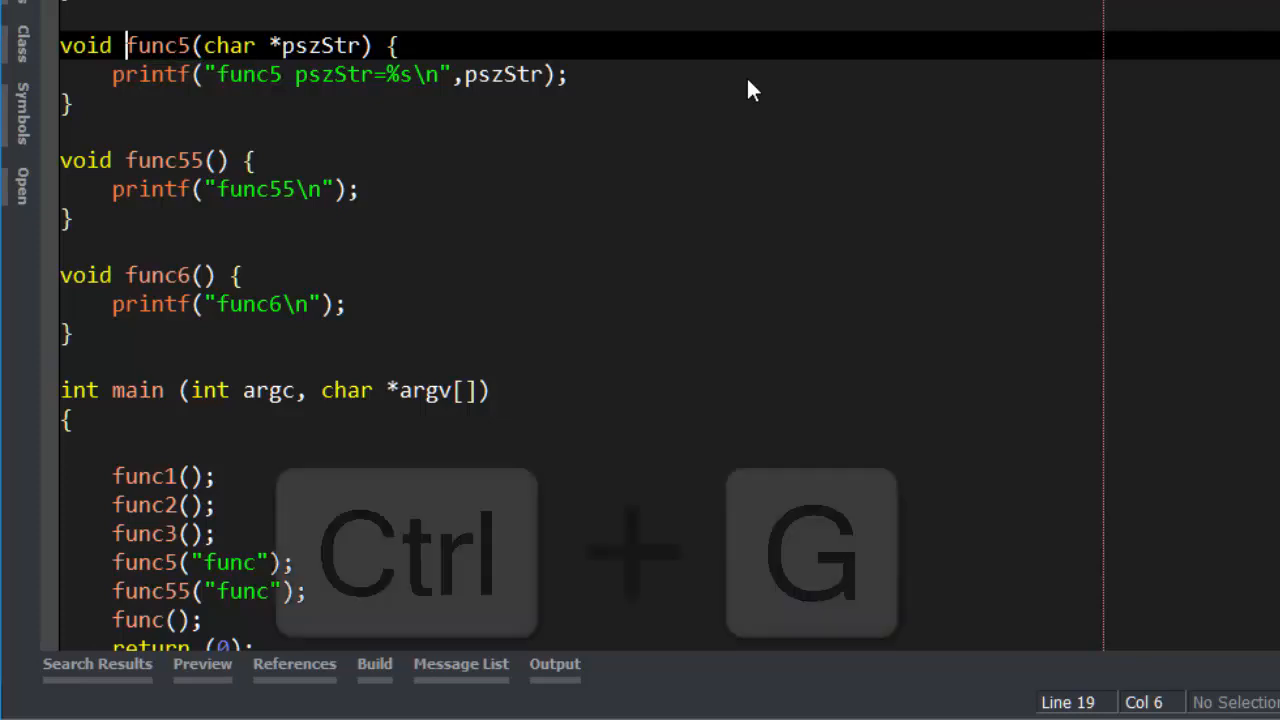
{"action": "key", "text": "ctrl+g"}
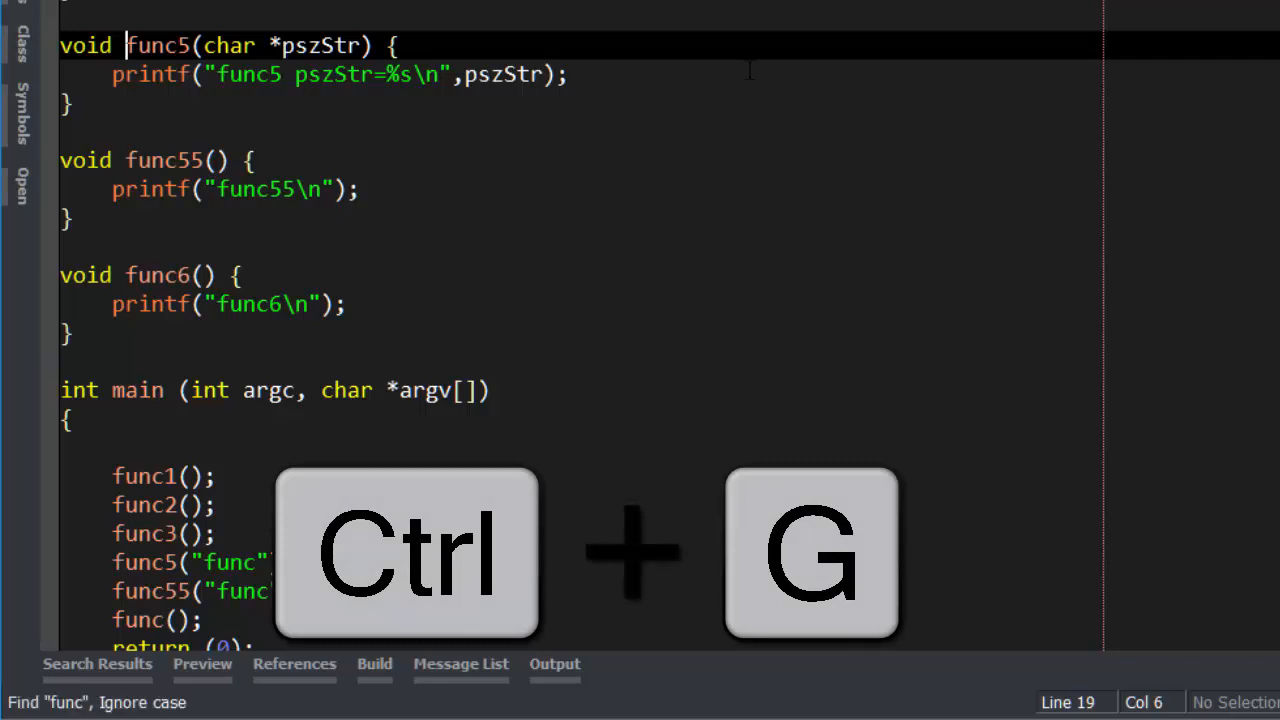
{"action": "key", "text": "ctrl+g"}
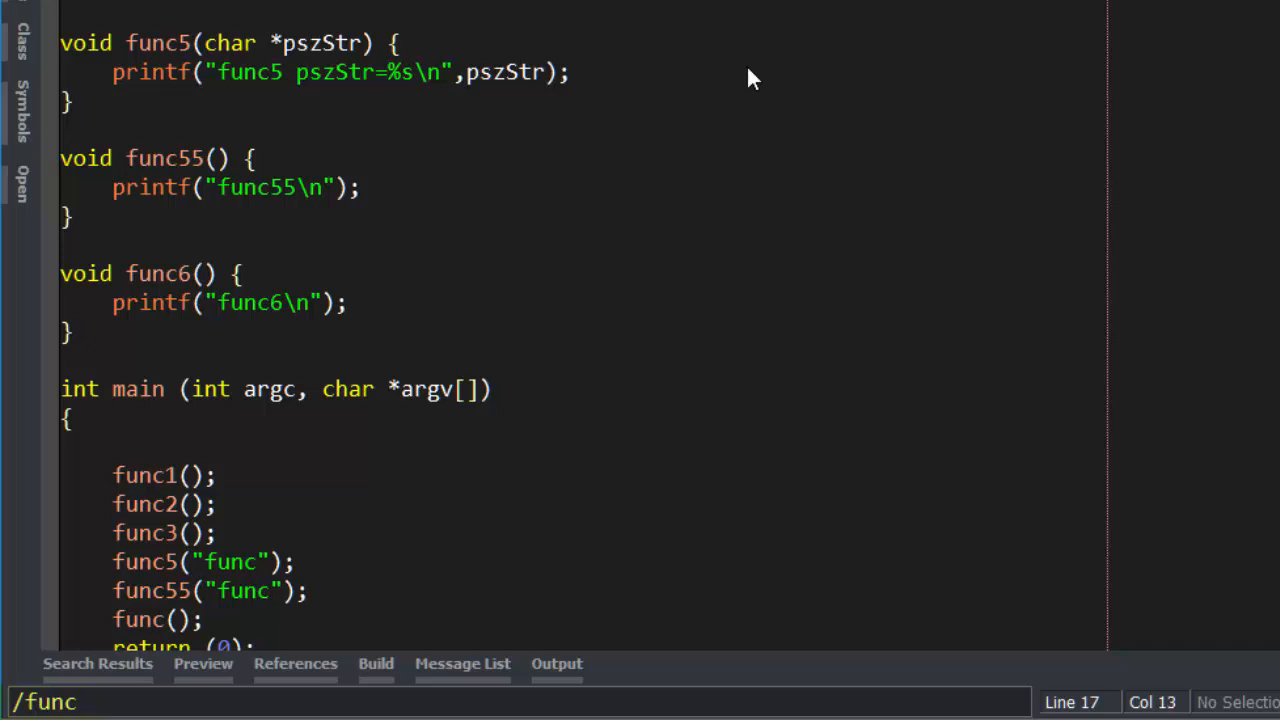
Step: Rerun /func with the /w whole-word option, landing on the func55("func") line
{"action": "type", "text": "w"}
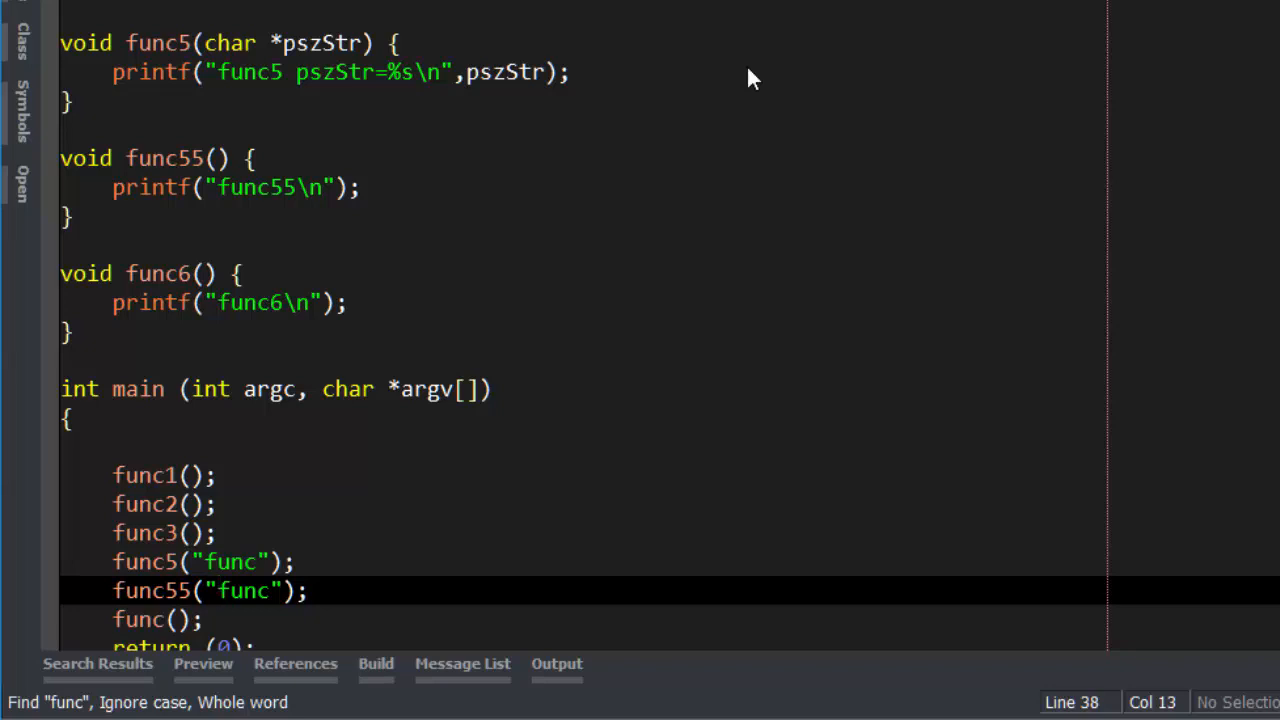
{"action": "left_click", "coordinate": [218, 590]}
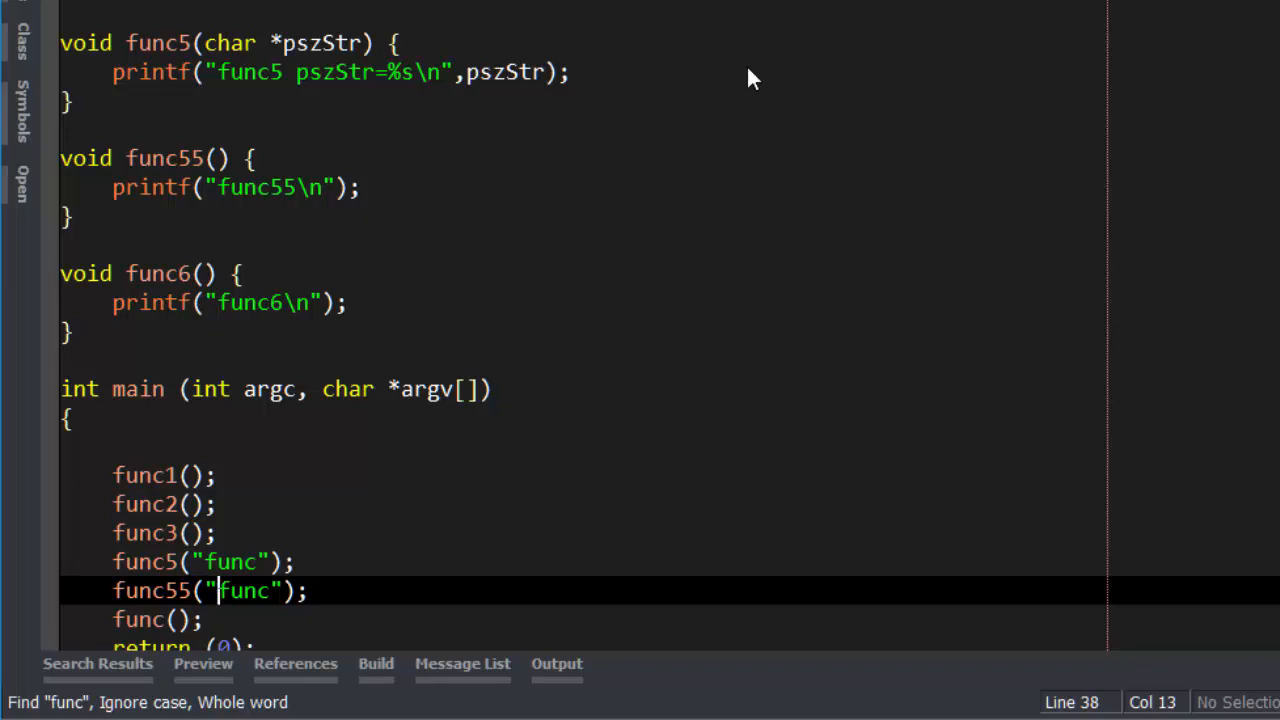